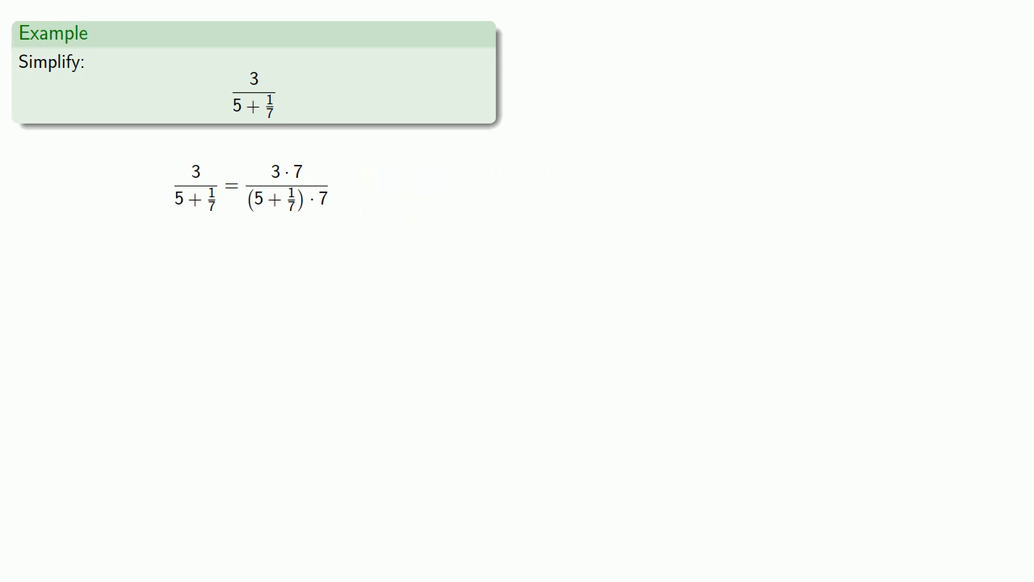
Reveal the worked simplification of 3/(5+1/7) through to 21/36.
double_click(285, 170)
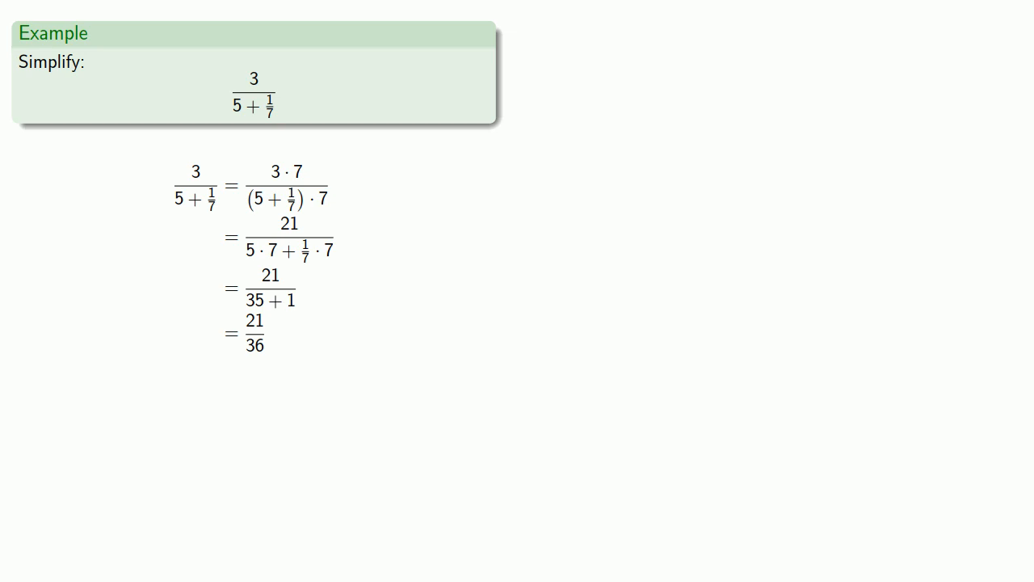
Select the numerator 21 in the final fraction 21/36.
double_click(254, 320)
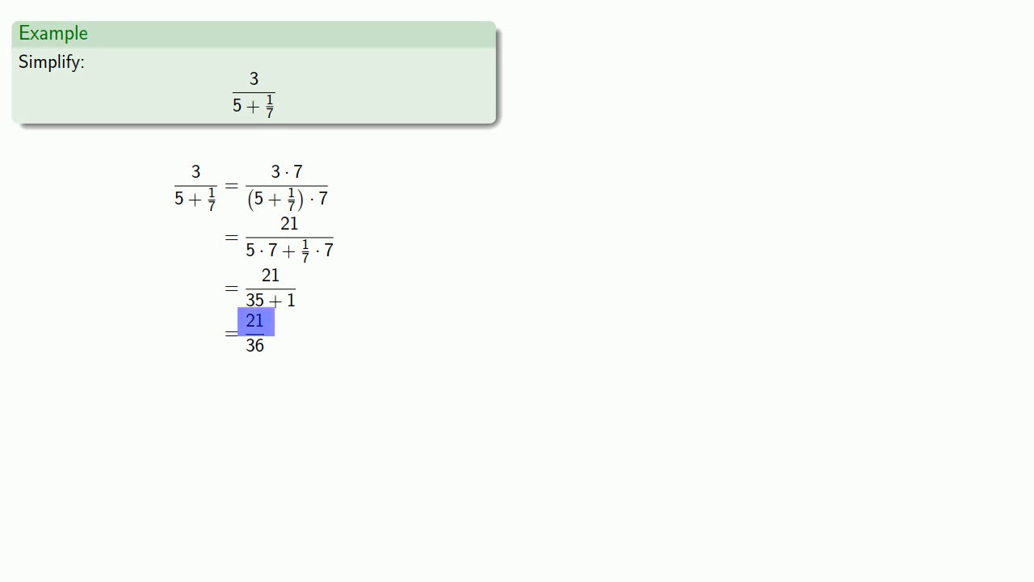